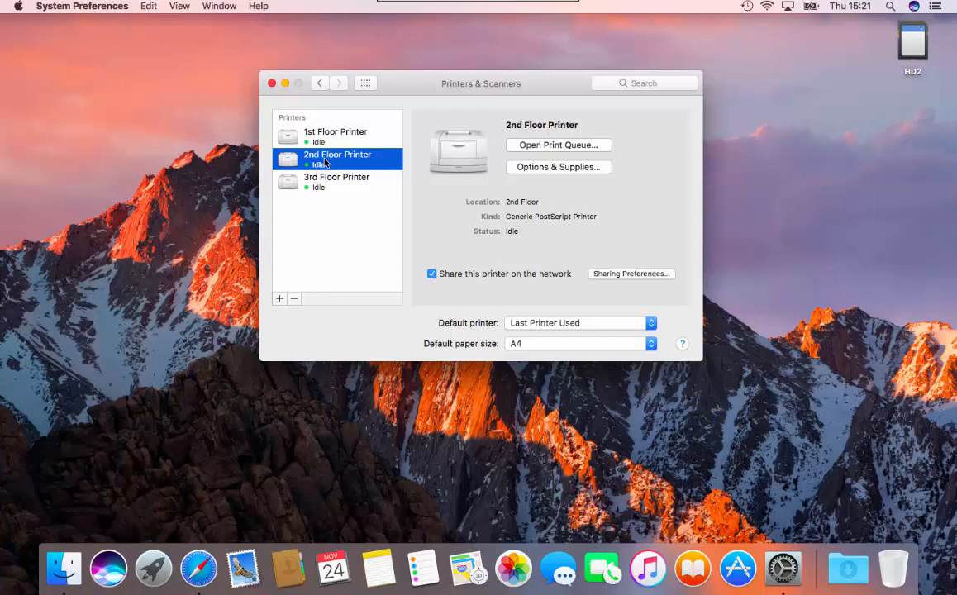
mouse_move(297, 188)
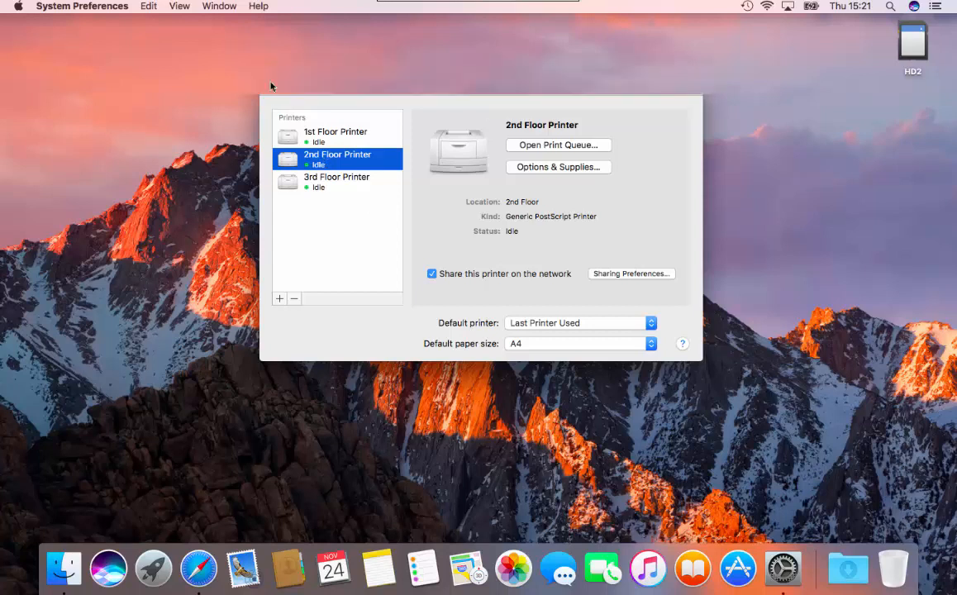
- Mount the pcmf-setup disk image and inspect its three PaperCut MF install packages
click(64, 567)
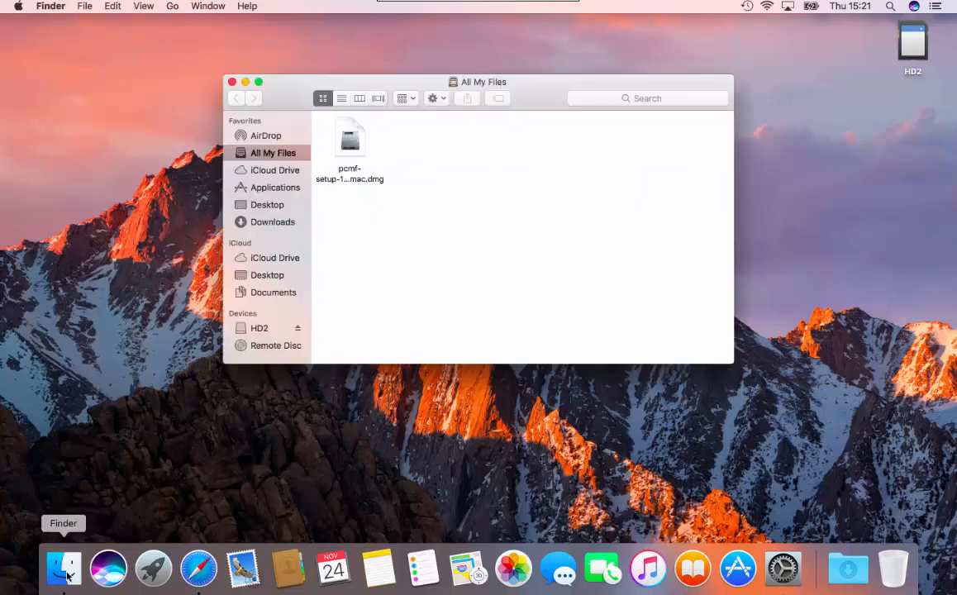
click(349, 137)
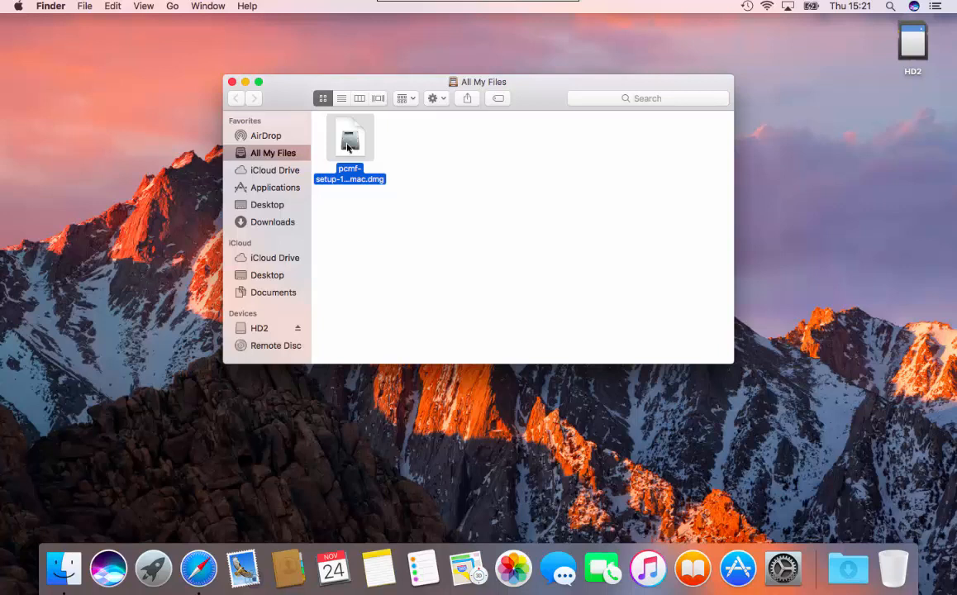
double_click(348, 137)
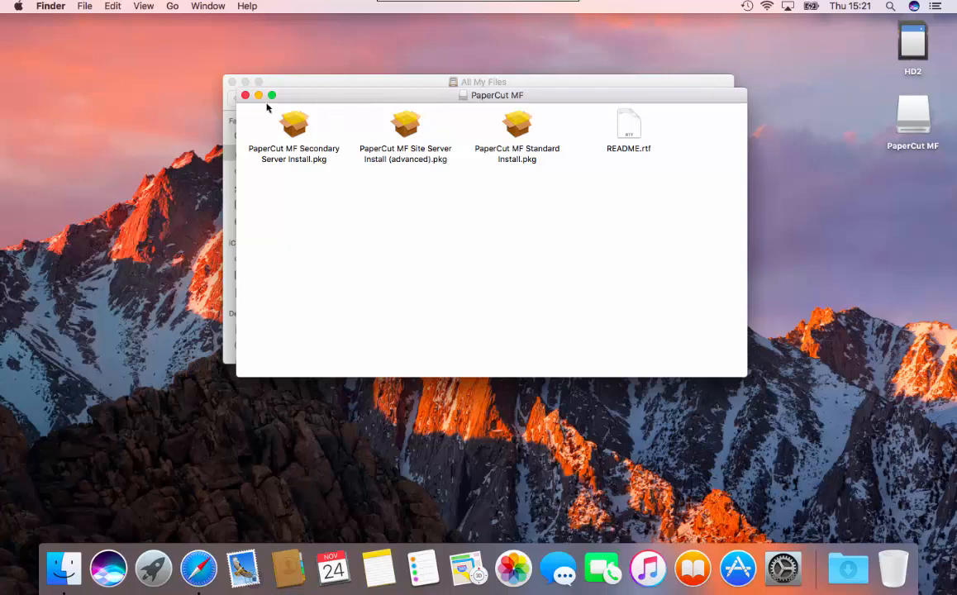
click(294, 124)
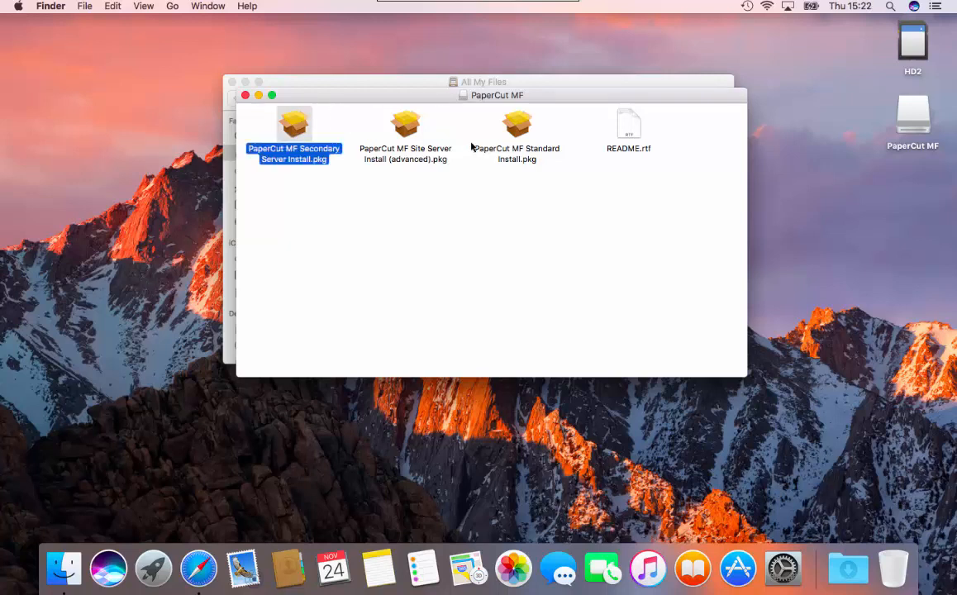
mouse_move(417, 135)
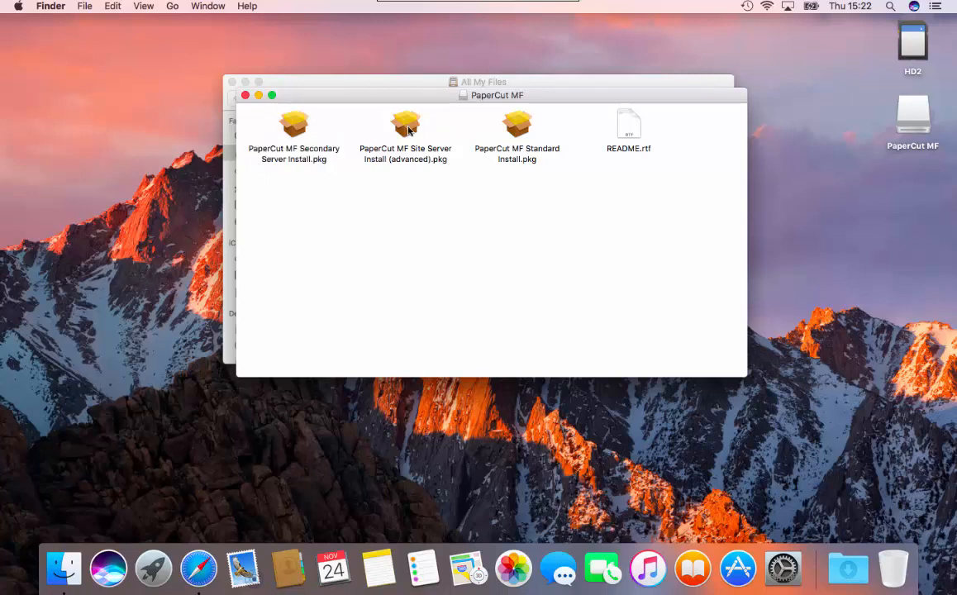
click(404, 123)
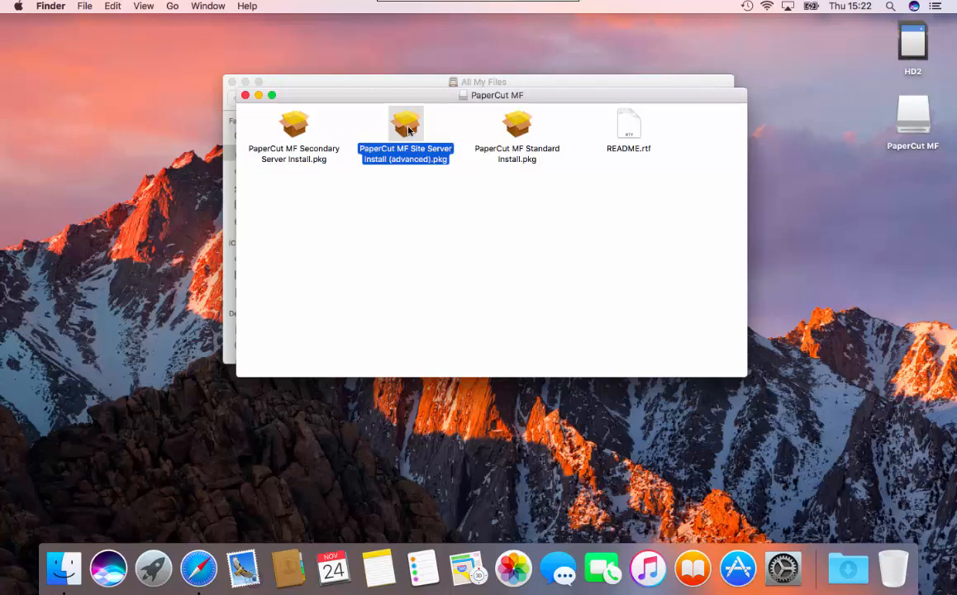
mouse_move(444, 169)
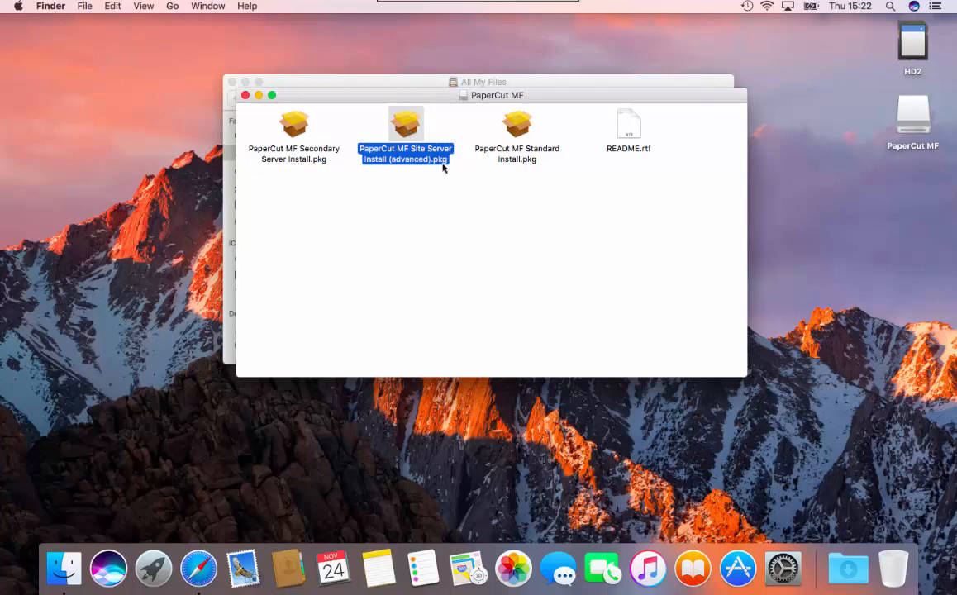
mouse_move(522, 127)
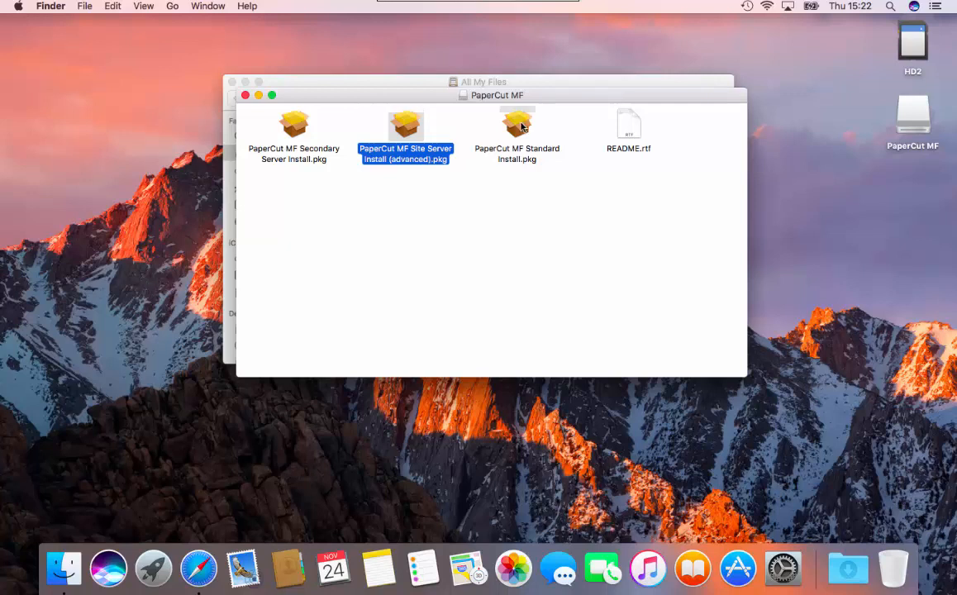
click(516, 128)
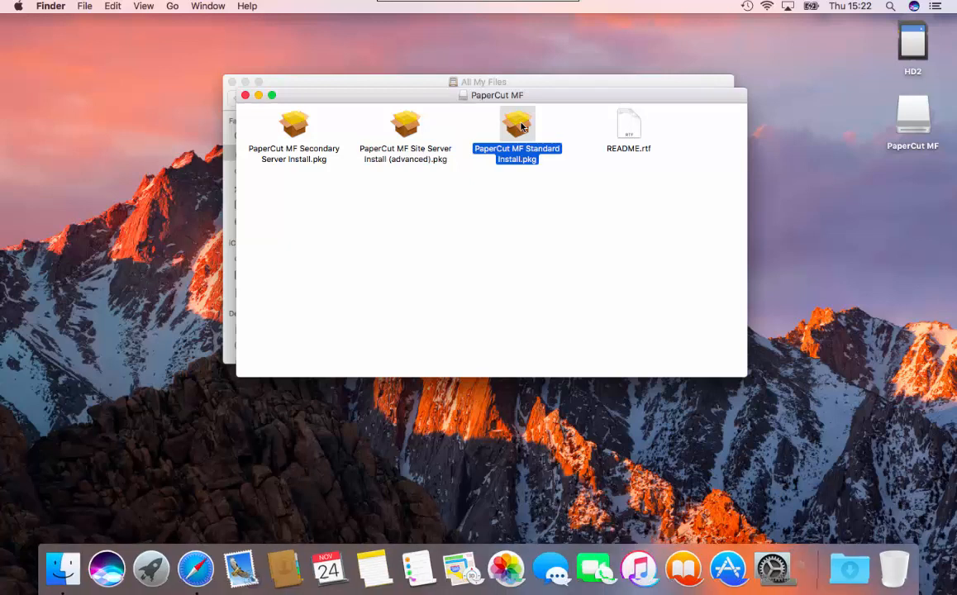
- Run the Standard Install package, accept the license, and authorize with the admin password
double_click(517, 124)
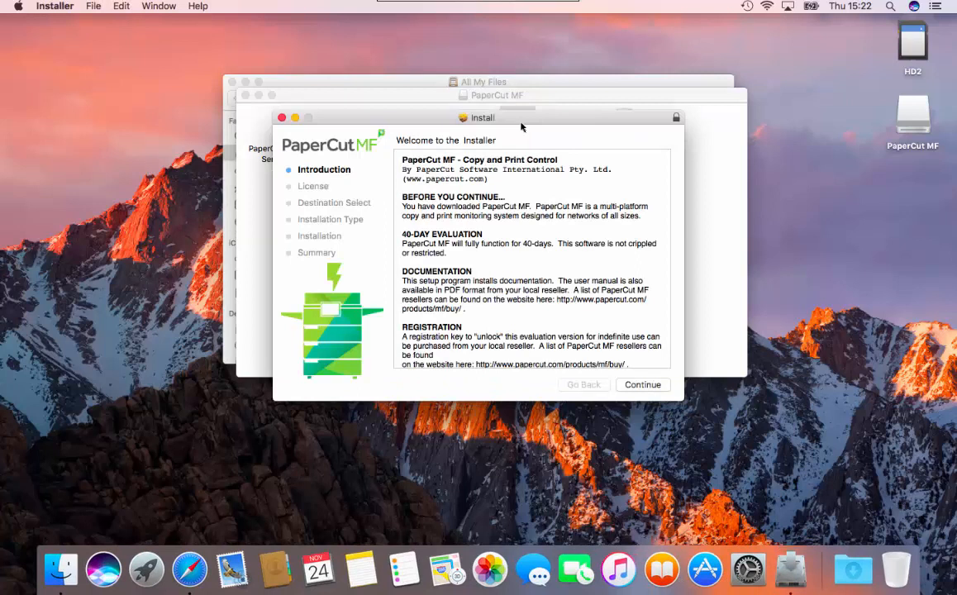
click(642, 384)
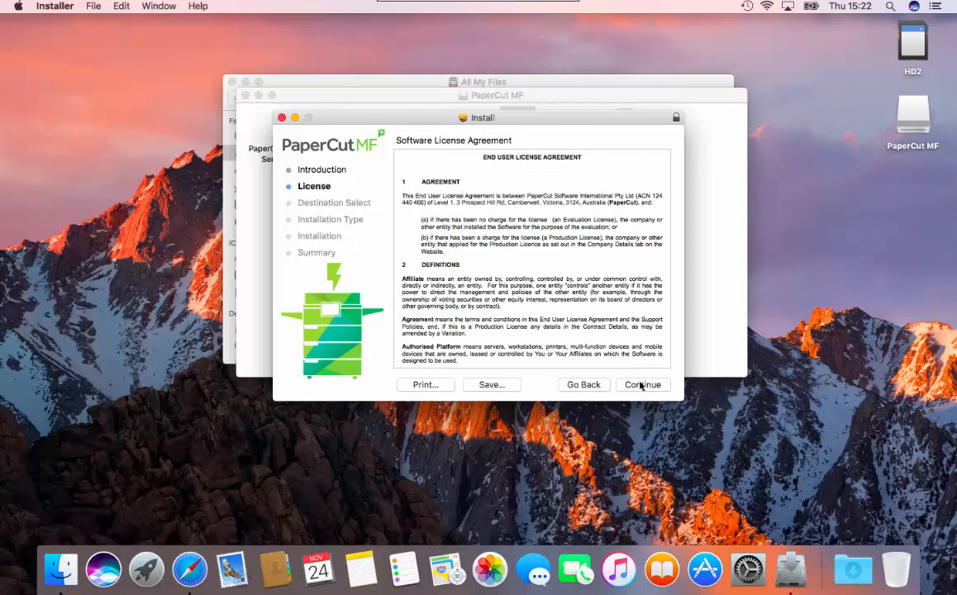
click(642, 384)
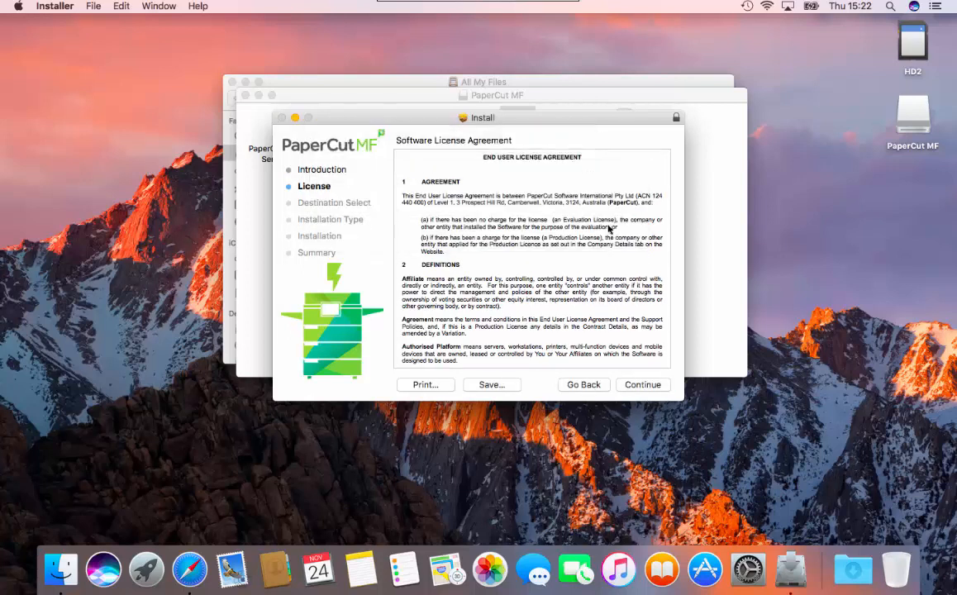
click(642, 384)
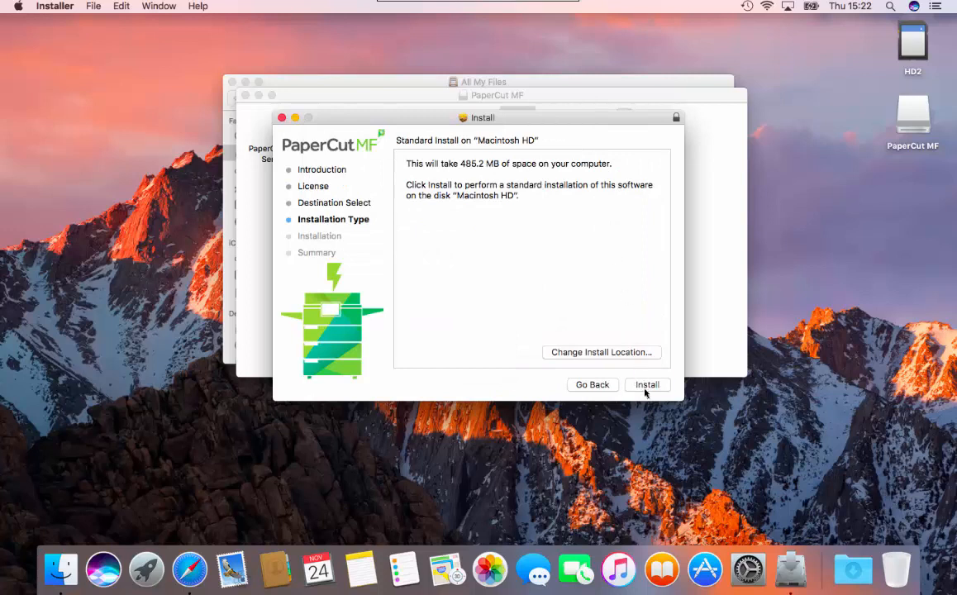
click(647, 385)
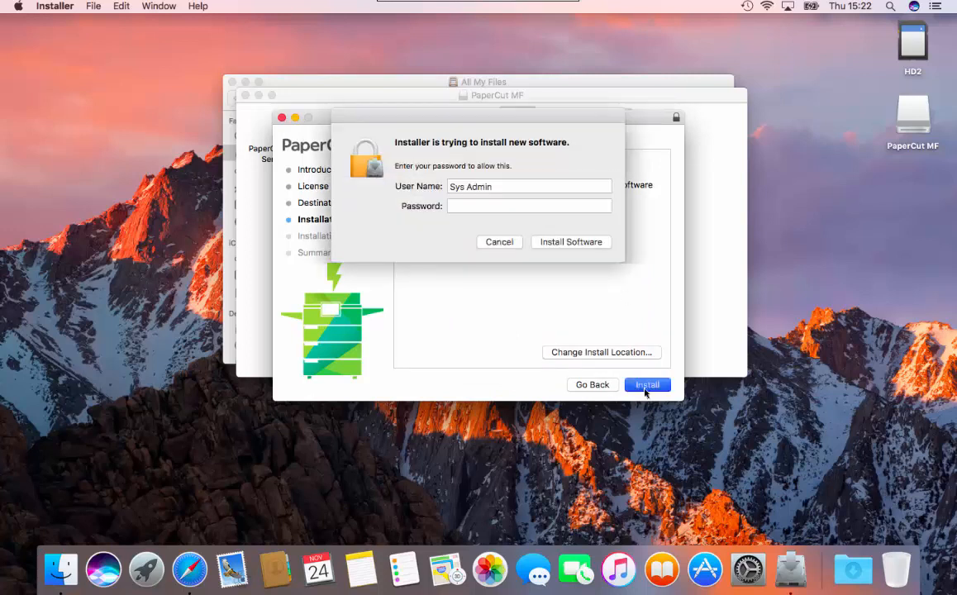
click(529, 206)
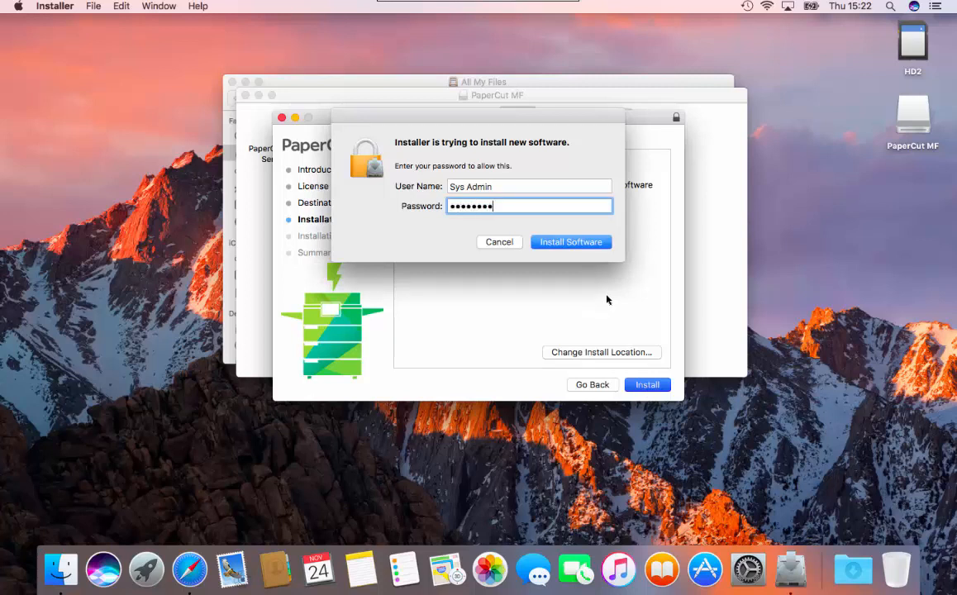
click(570, 241)
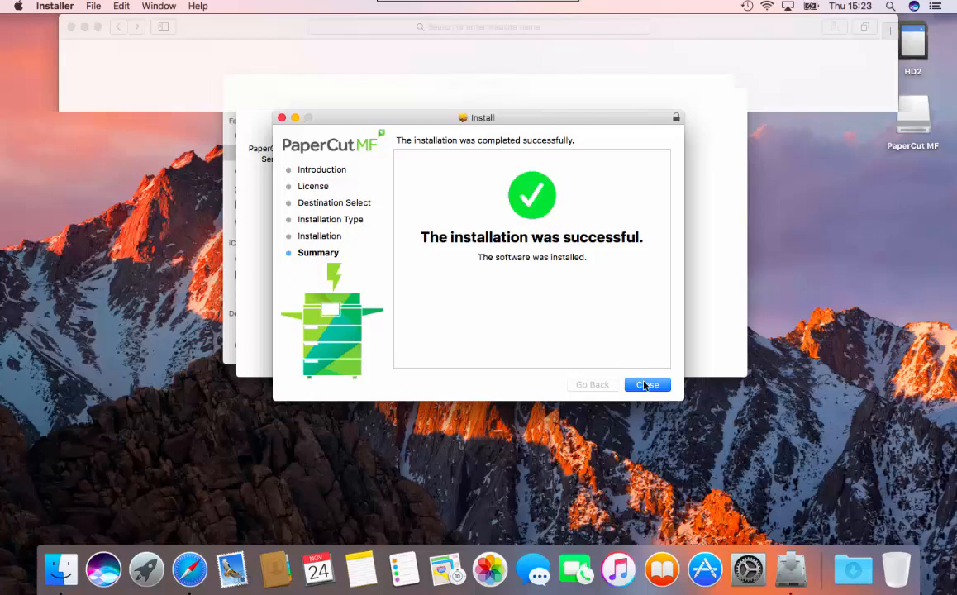
- Close the installer and set and verify the master administrator password
click(646, 384)
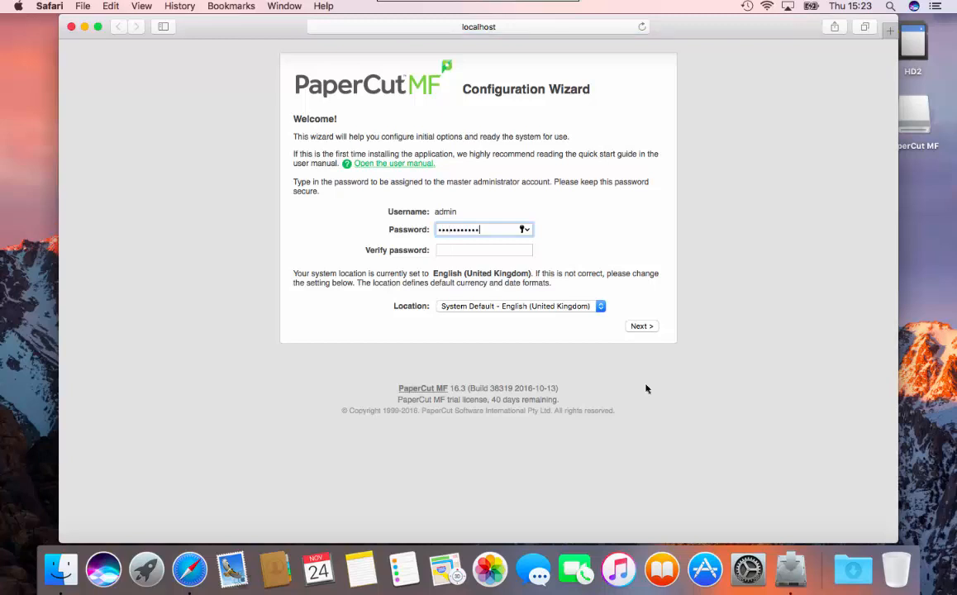
text(•••••)
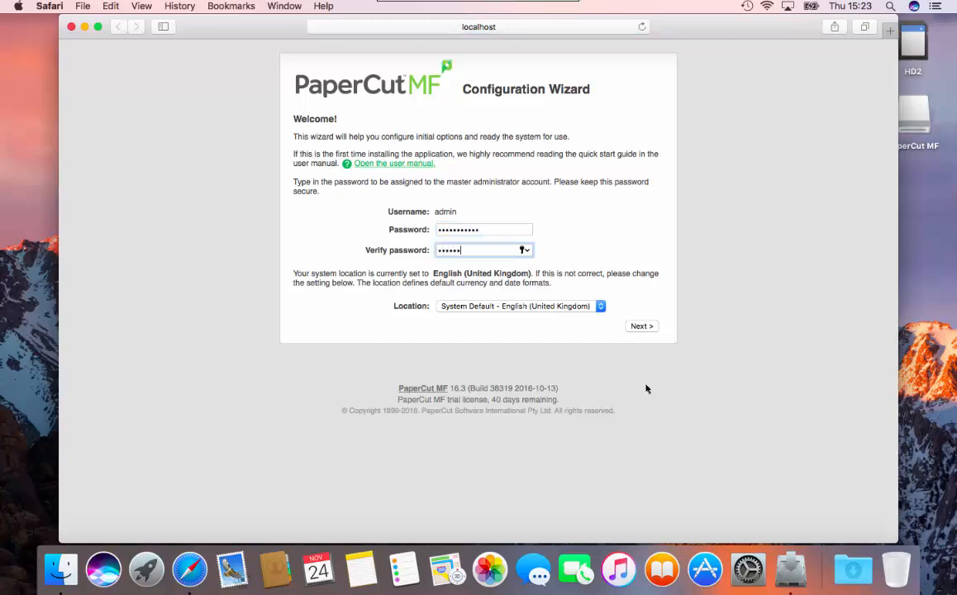
text(•••••)
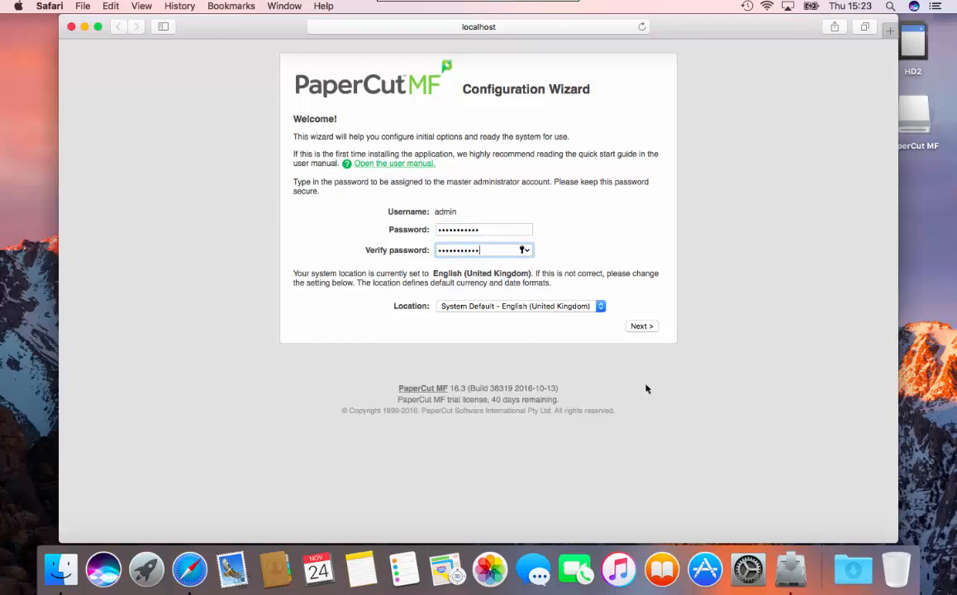
click(641, 326)
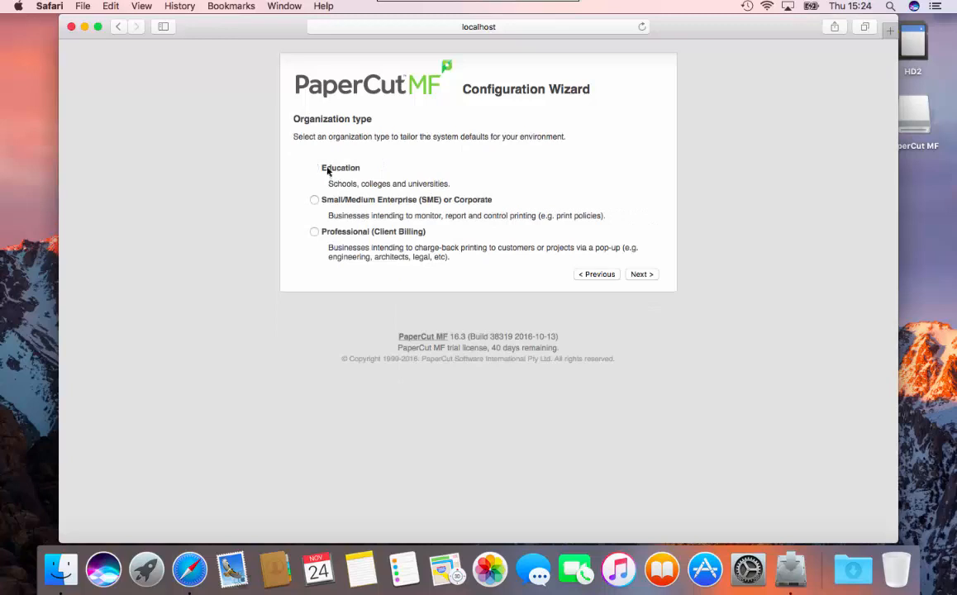
- Choose Education as the organization type and continue to printing costs
click(314, 167)
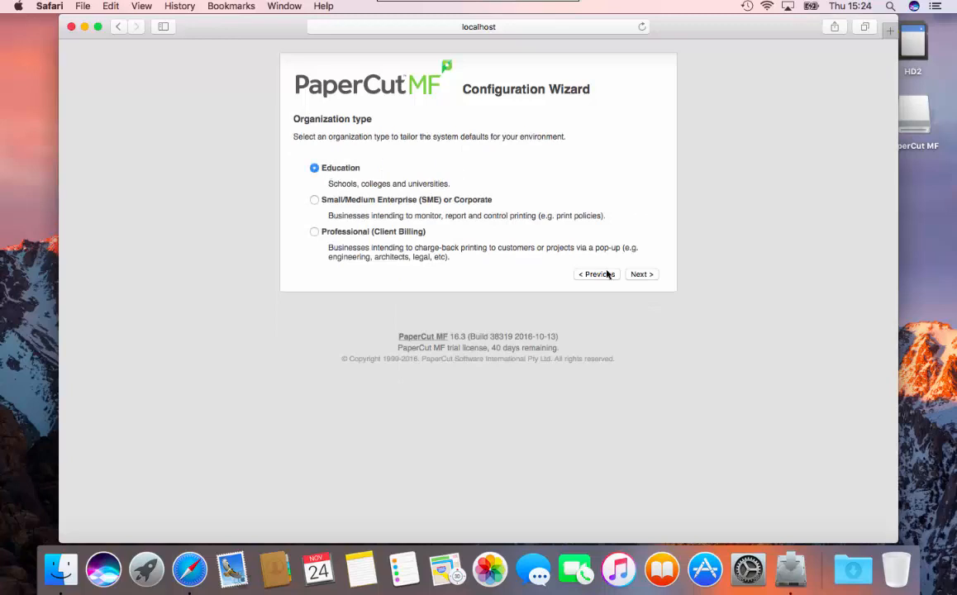
click(641, 274)
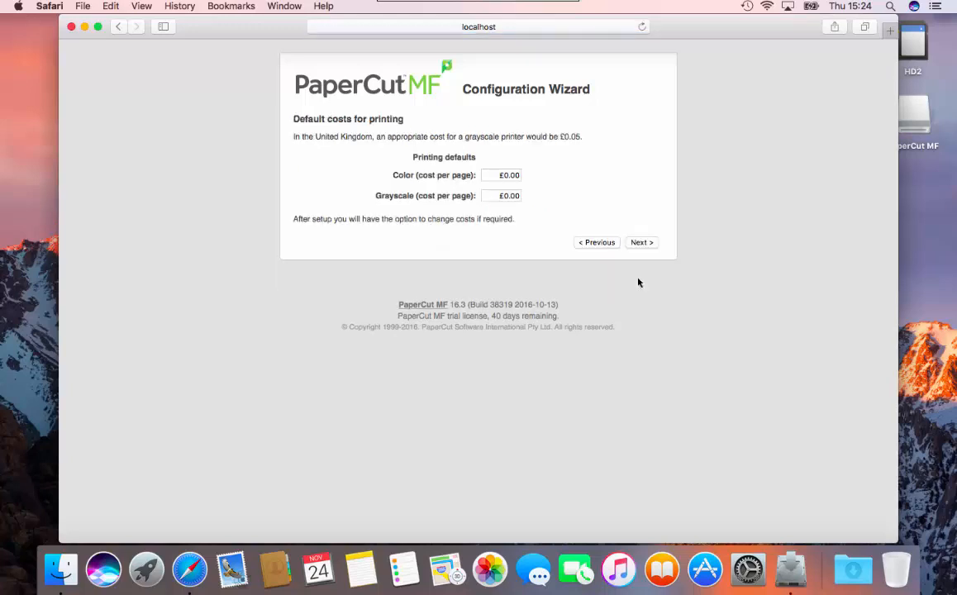
- Set £0.10 colour and £0.05 grayscale page costs, £2.00 initial credit, and import all users
click(501, 174)
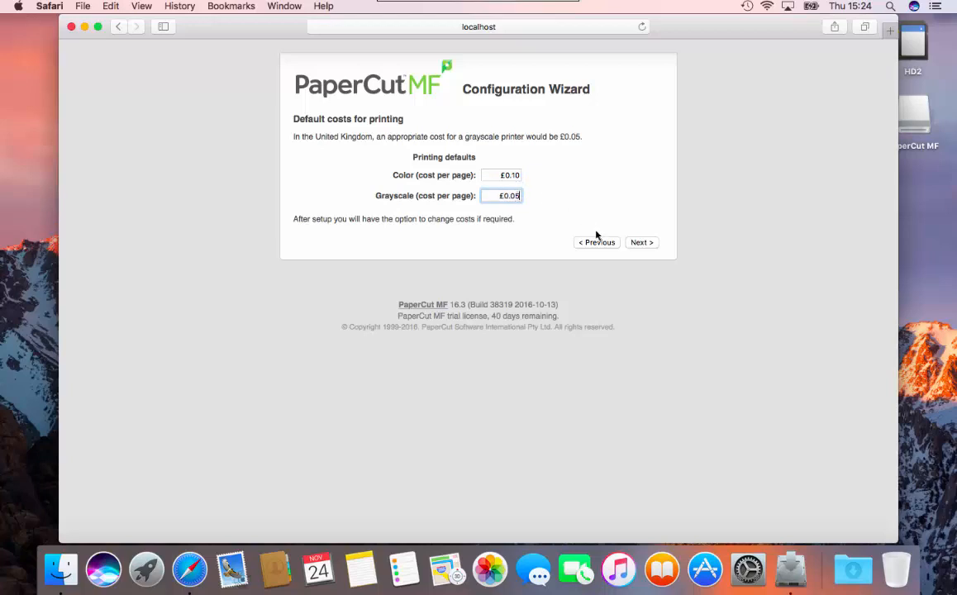
click(641, 243)
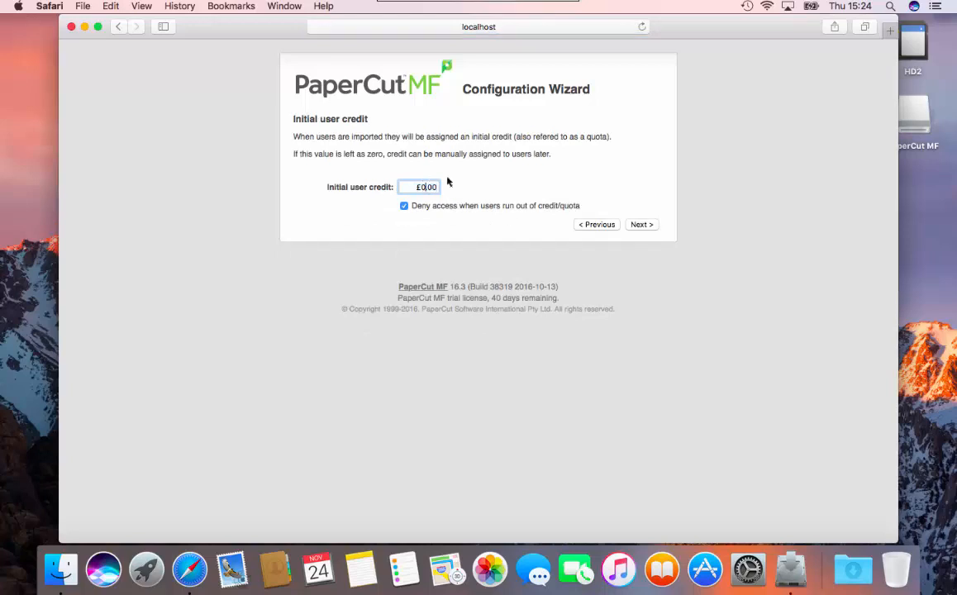
text(2.00)
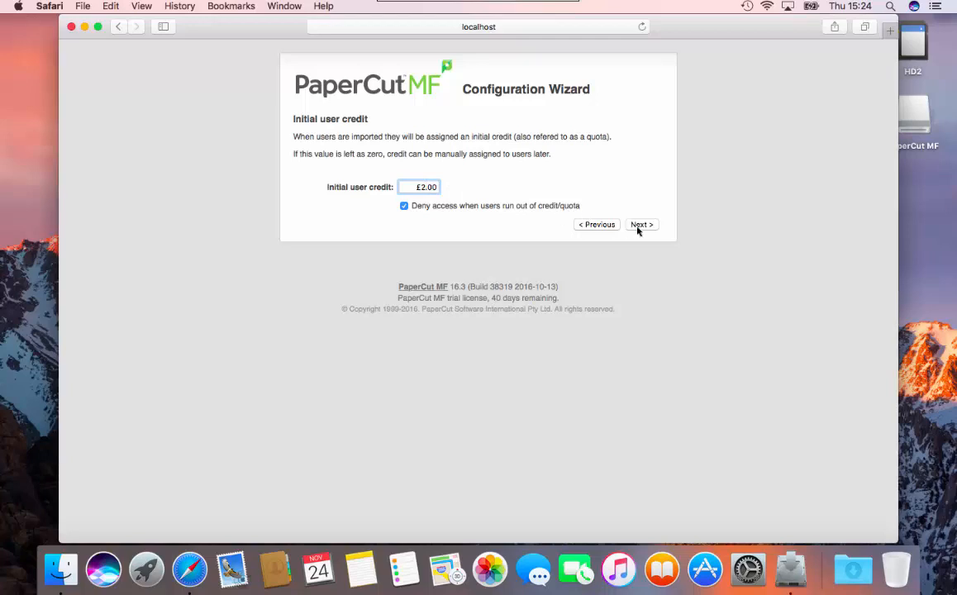
click(641, 224)
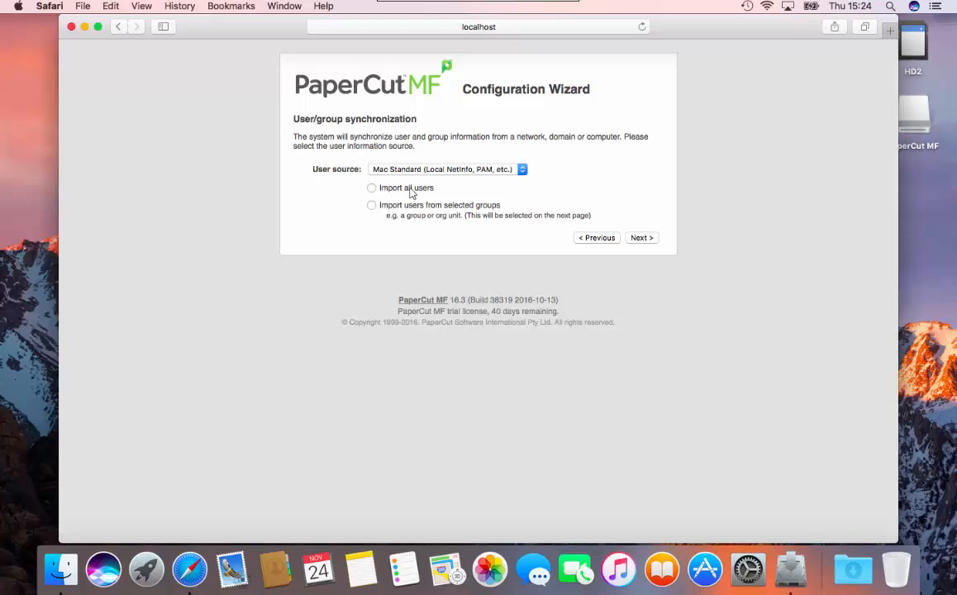
click(371, 187)
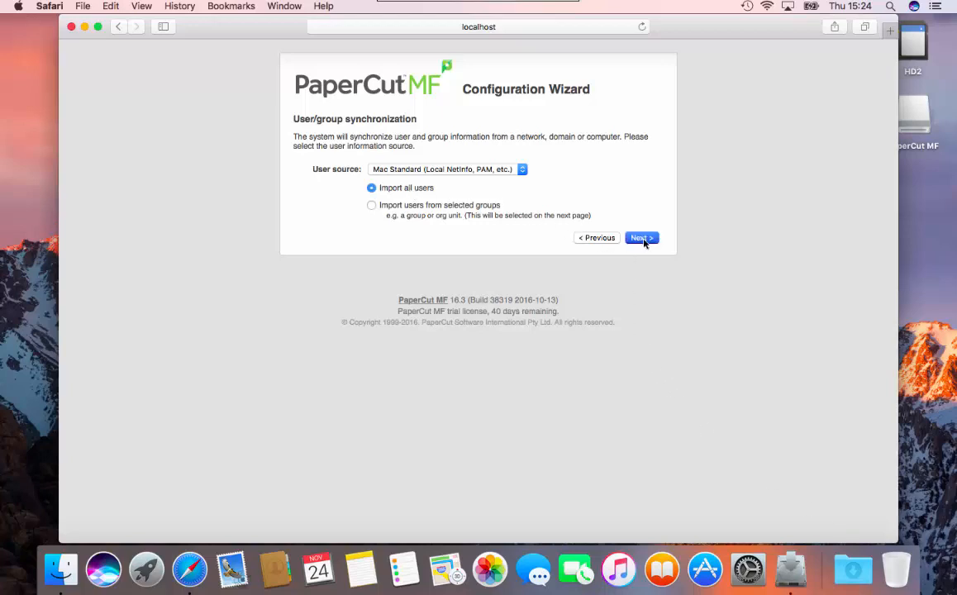
click(641, 238)
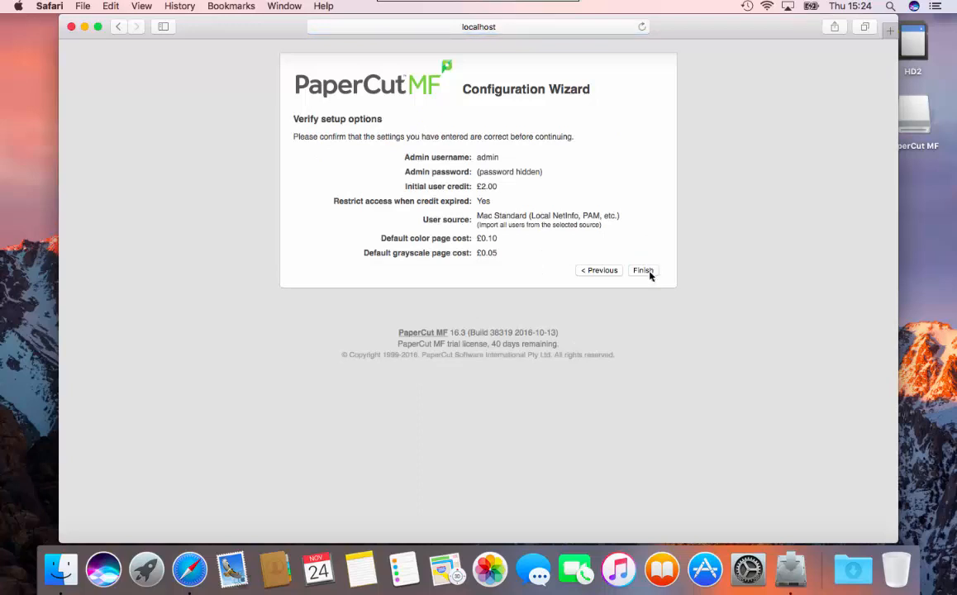
- Finish the wizard so the initial import adds 16 local users with credit
click(642, 270)
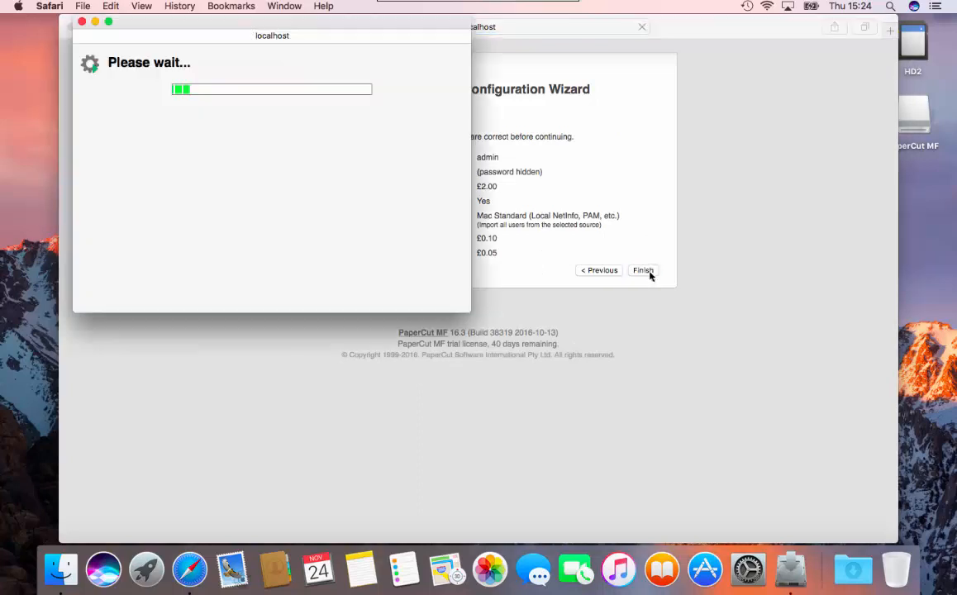
click(642, 270)
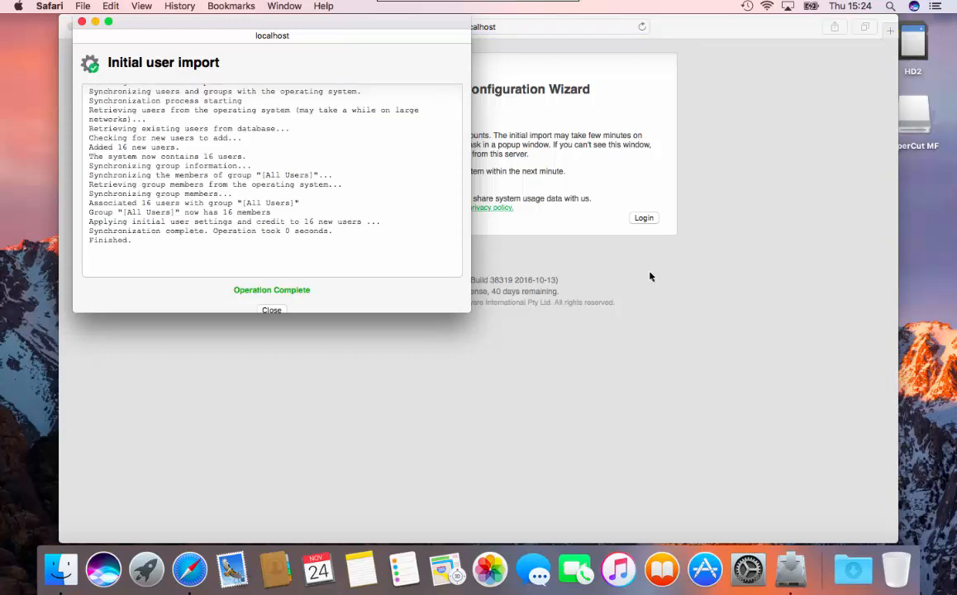
mouse_move(390, 319)
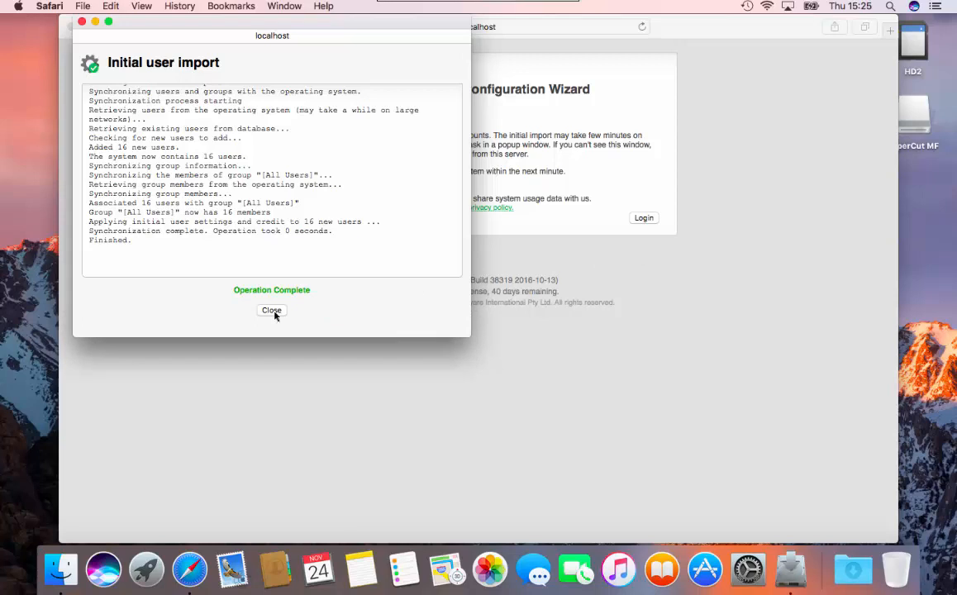
- Close the import report and log in to the admin dashboard showing 16 users
click(271, 310)
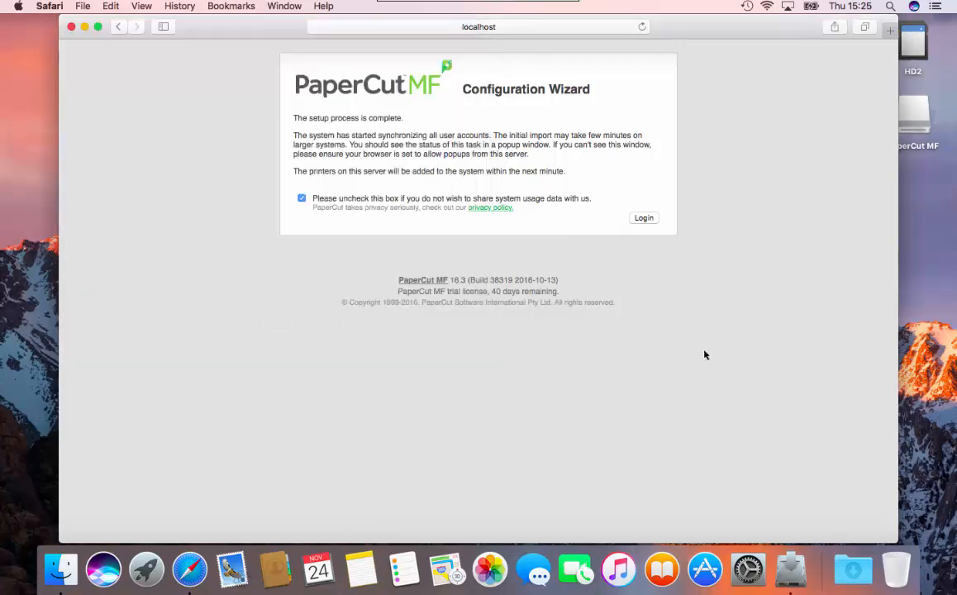
click(643, 217)
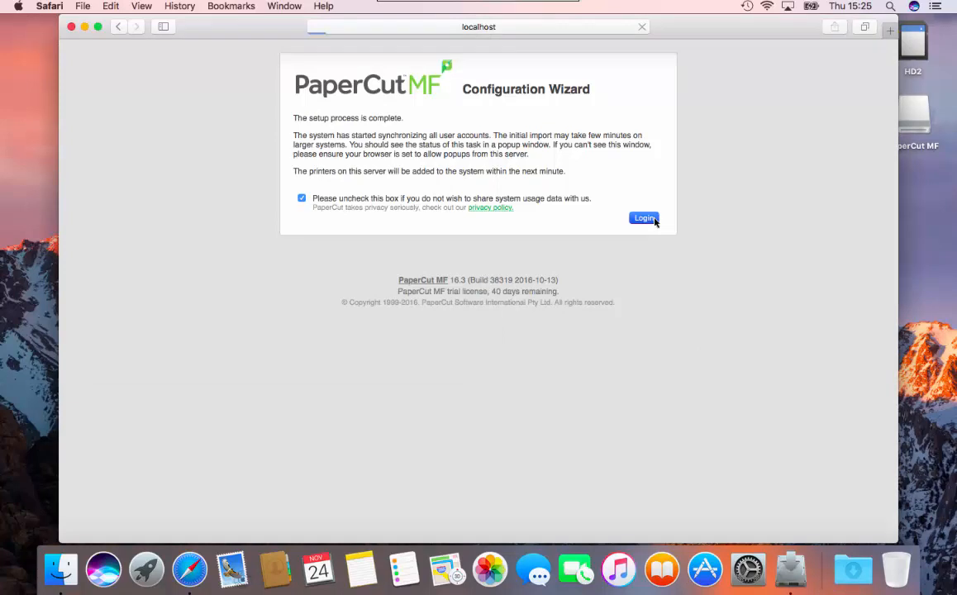
click(644, 217)
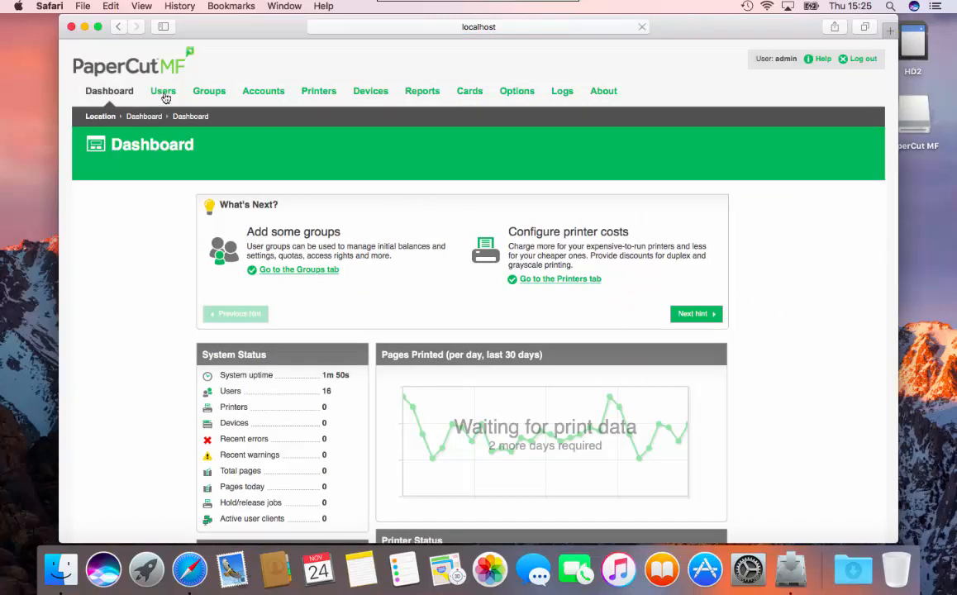
- Browse the Users, Groups and Accounts sections, ending on the Printer List
click(162, 91)
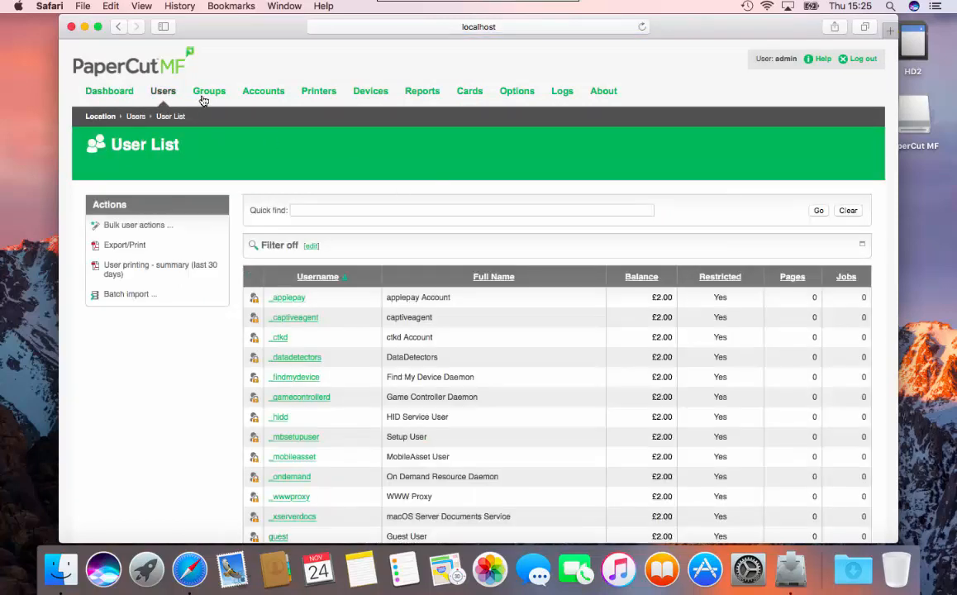
click(209, 91)
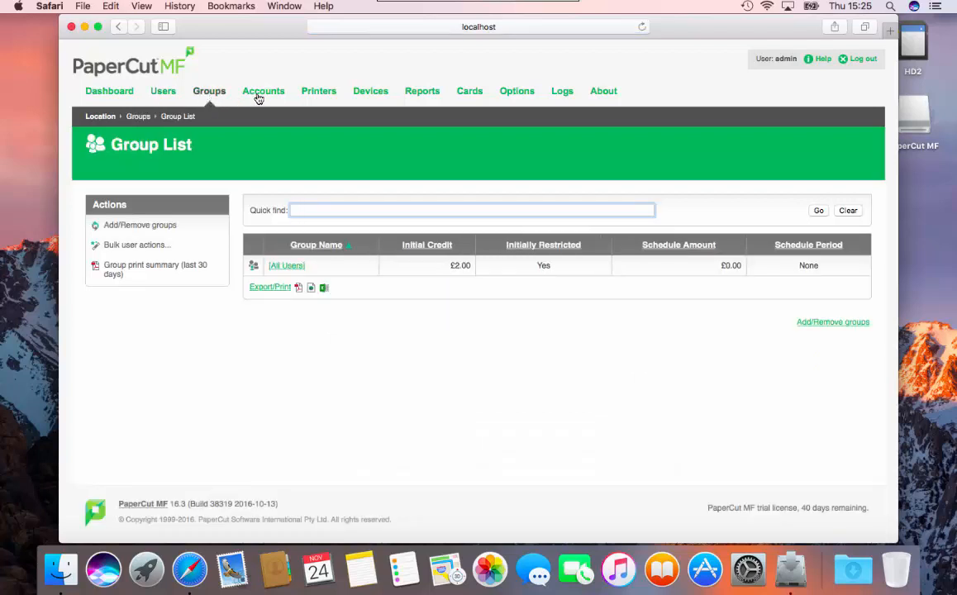
click(263, 91)
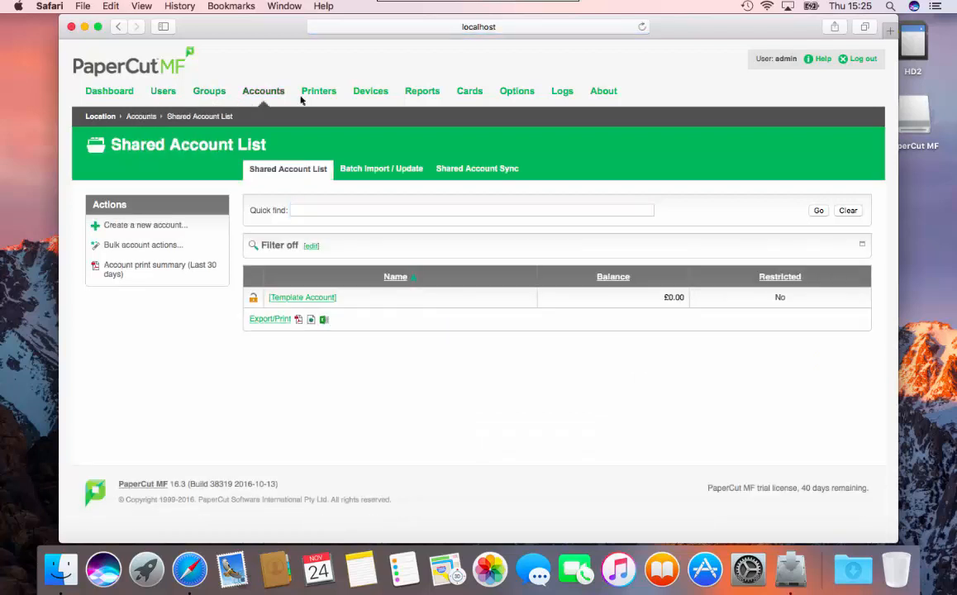
click(318, 91)
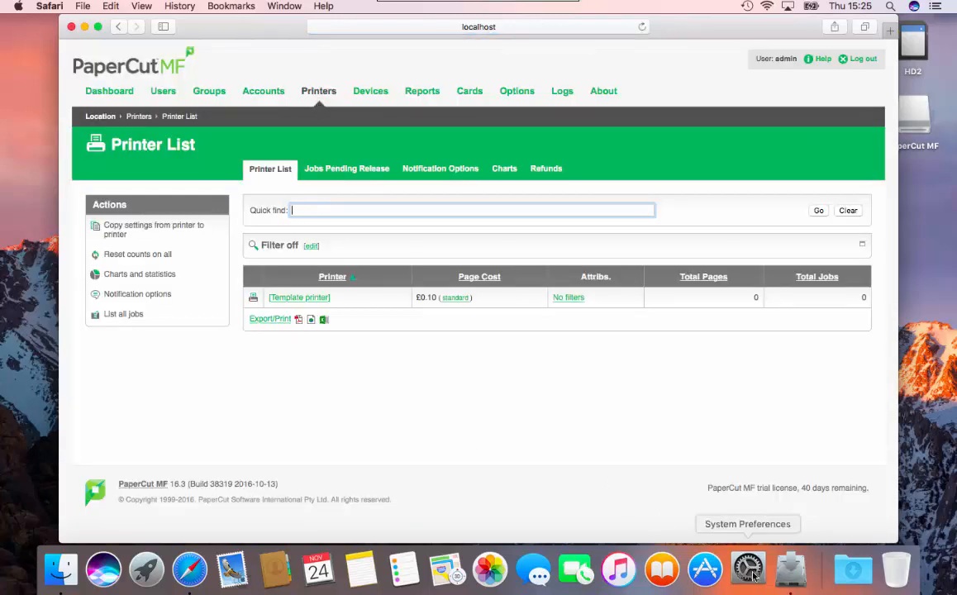
- Confirm the 1st, 2nd and 3rd Floor printers in Printers & Scanners, then switch to Finder
click(747, 568)
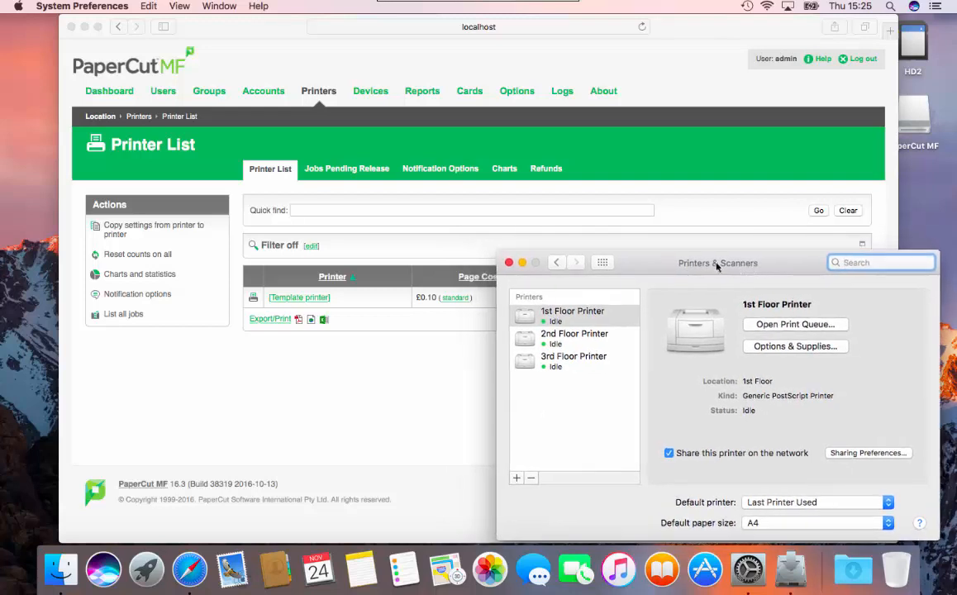
mouse_move(254, 372)
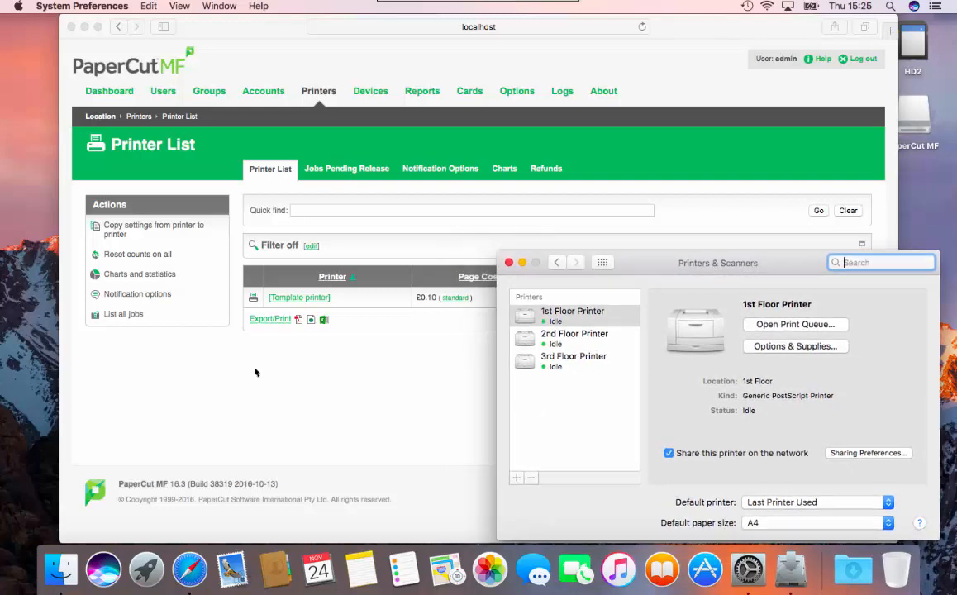
click(60, 569)
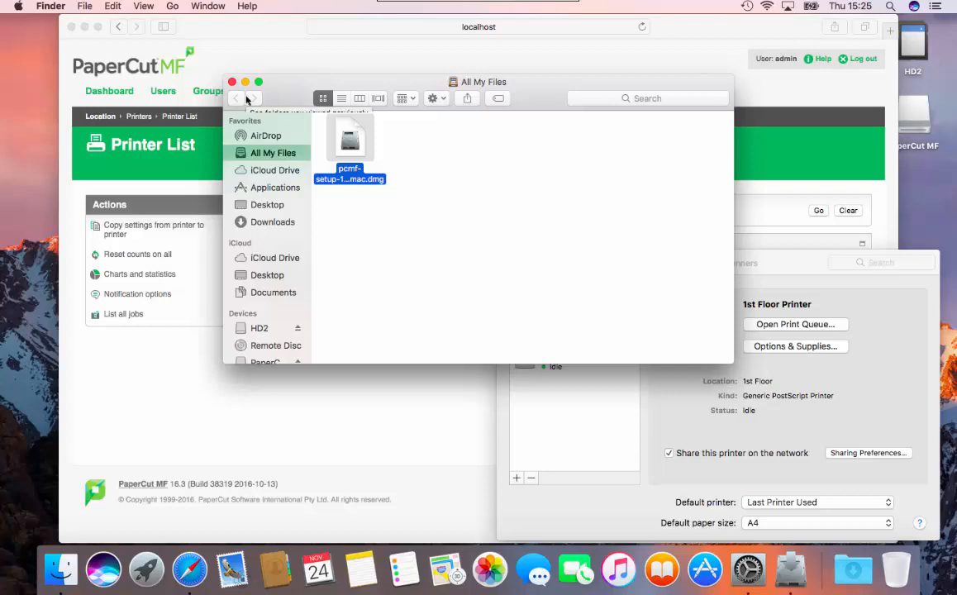
- Run Control Printer Monitoring.command from the Applications PaperCut MF folder
click(275, 188)
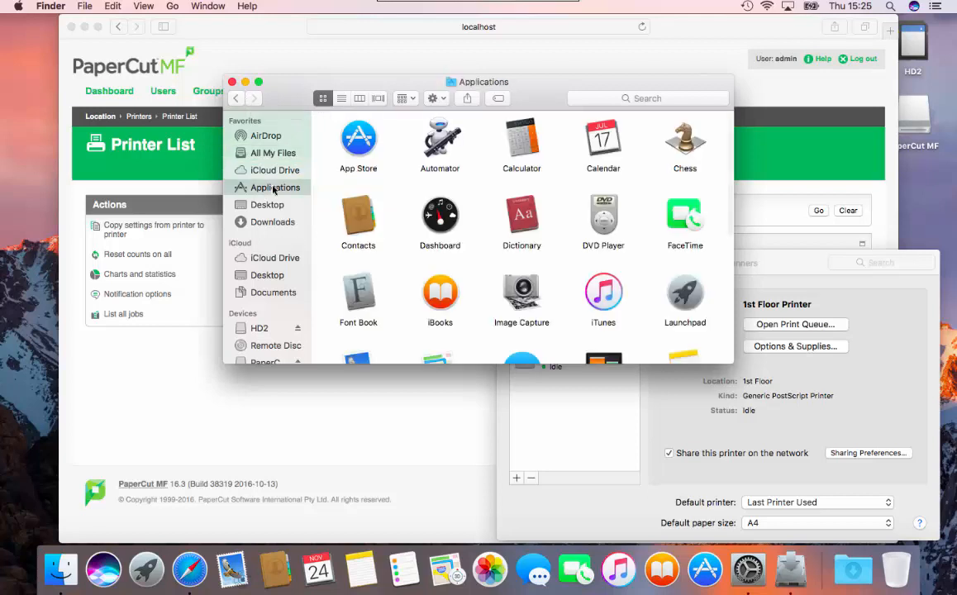
scroll(down, 3)
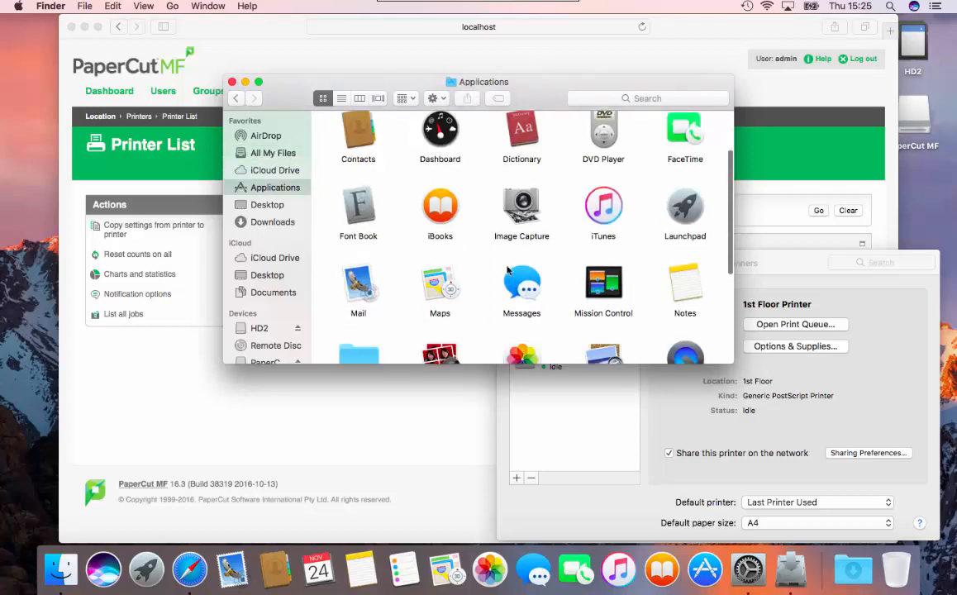
scroll(down, 3)
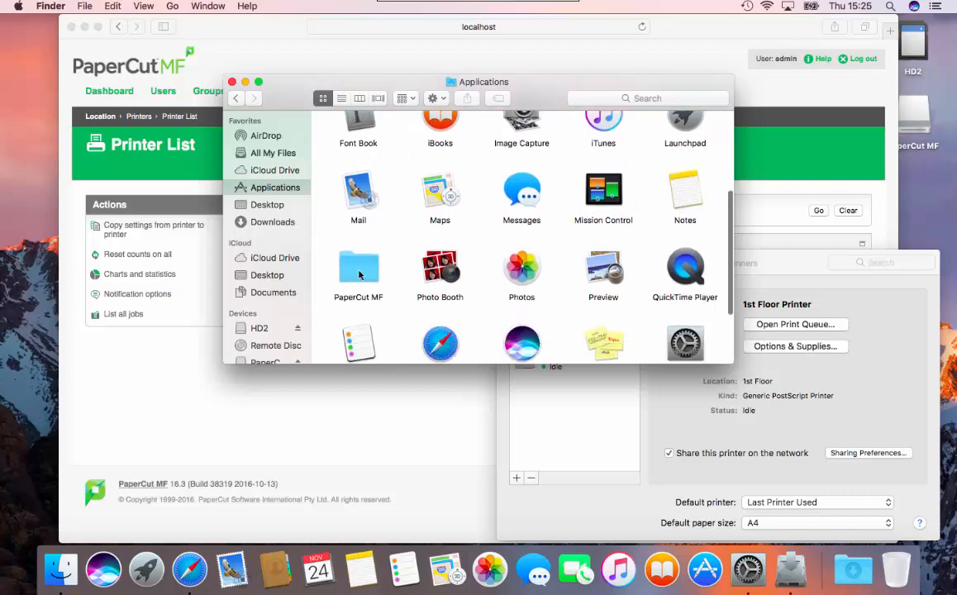
double_click(357, 268)
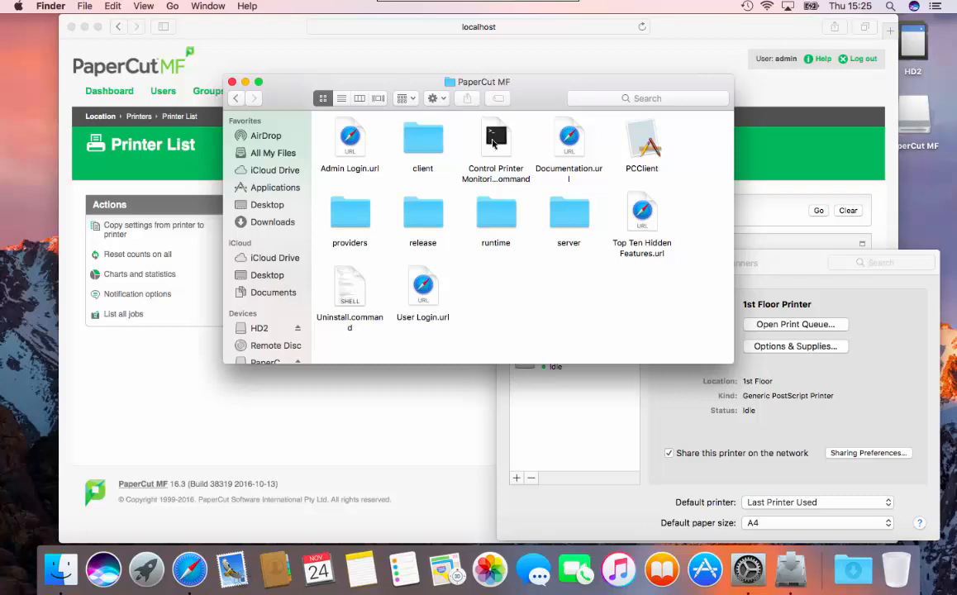
click(496, 139)
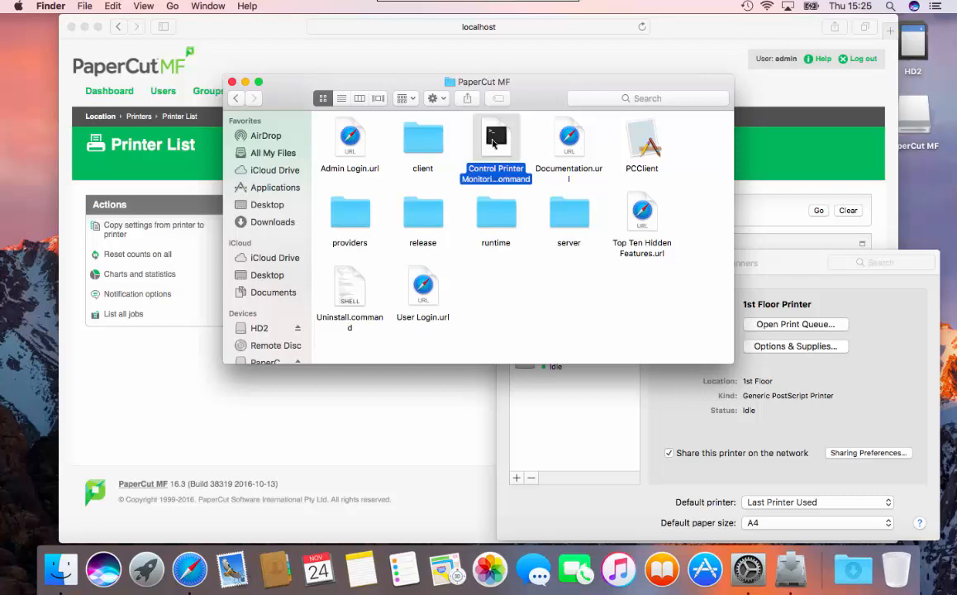
double_click(495, 137)
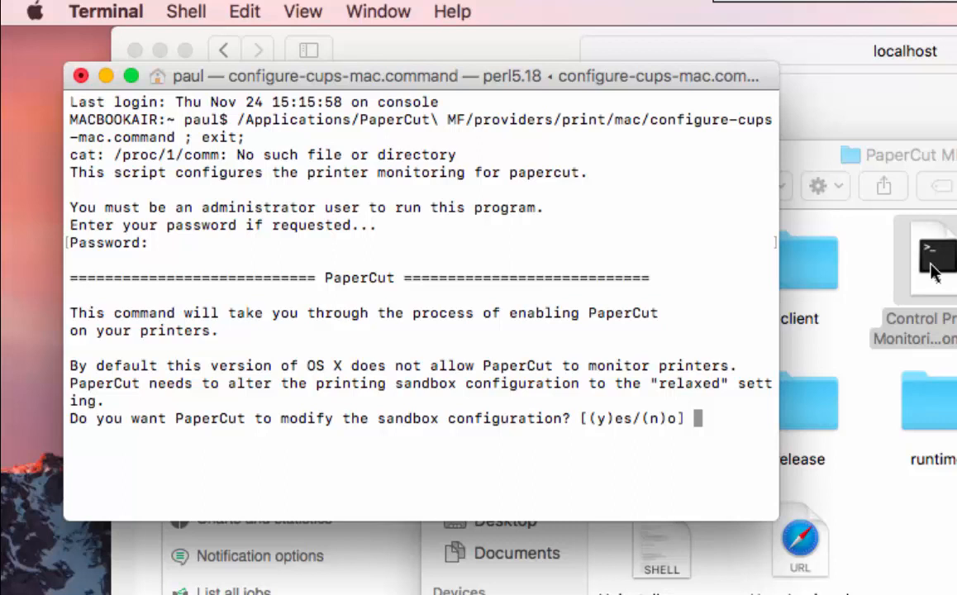
- Answer y to relax the sandbox and e to monitor FirstFloor, SecondFloor and ThirdFloor
text(y)
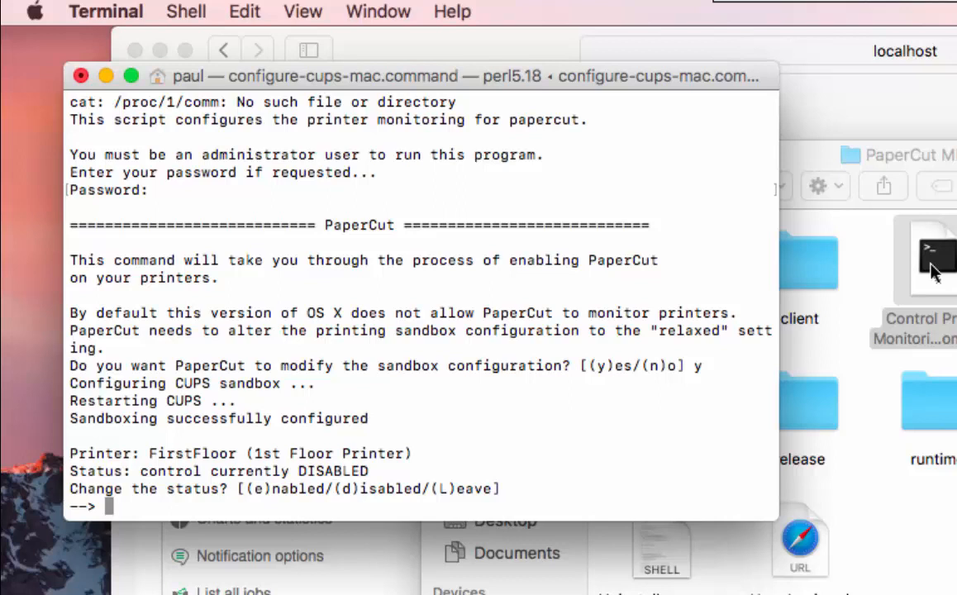
text(e)
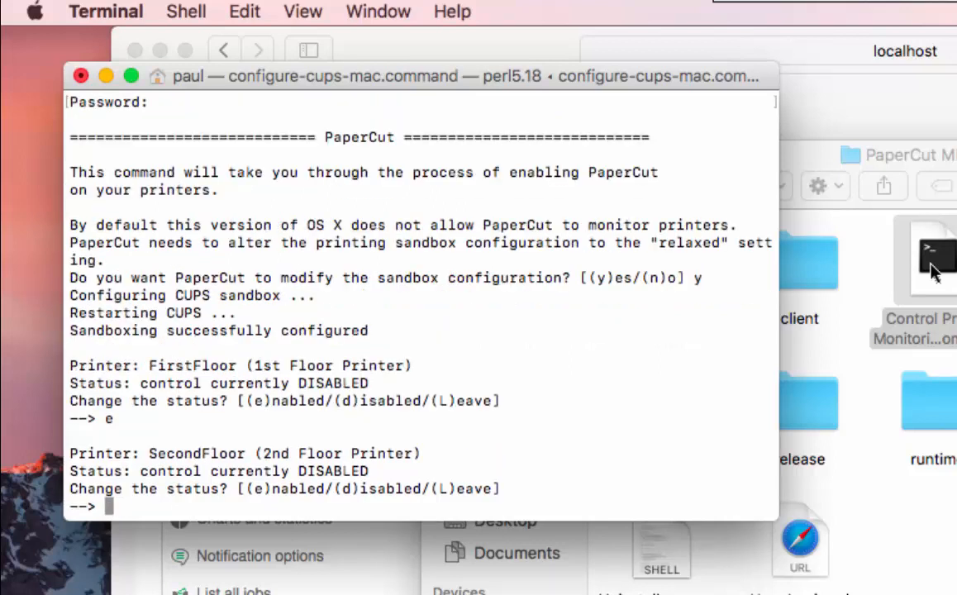
text(e)
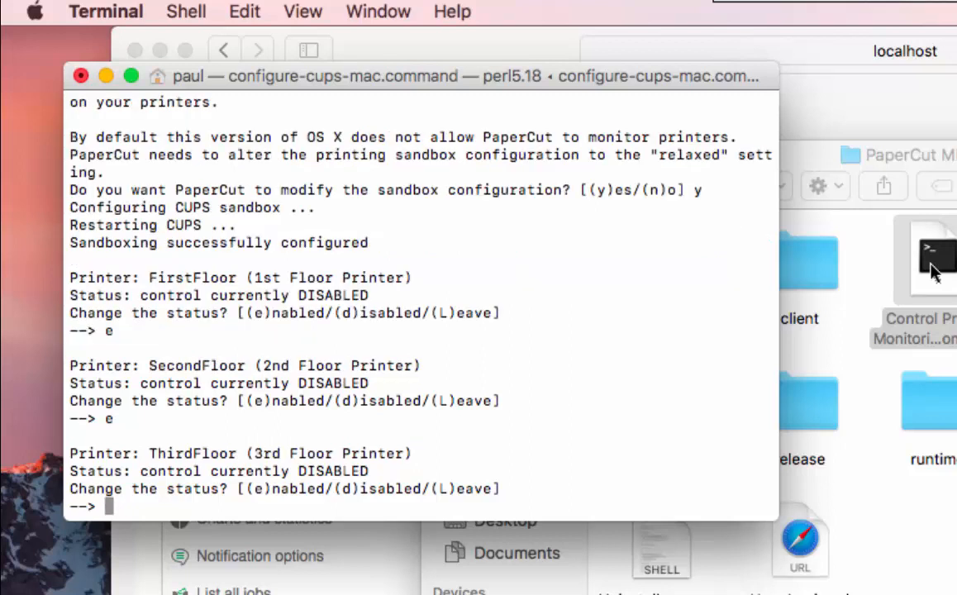
text(e)
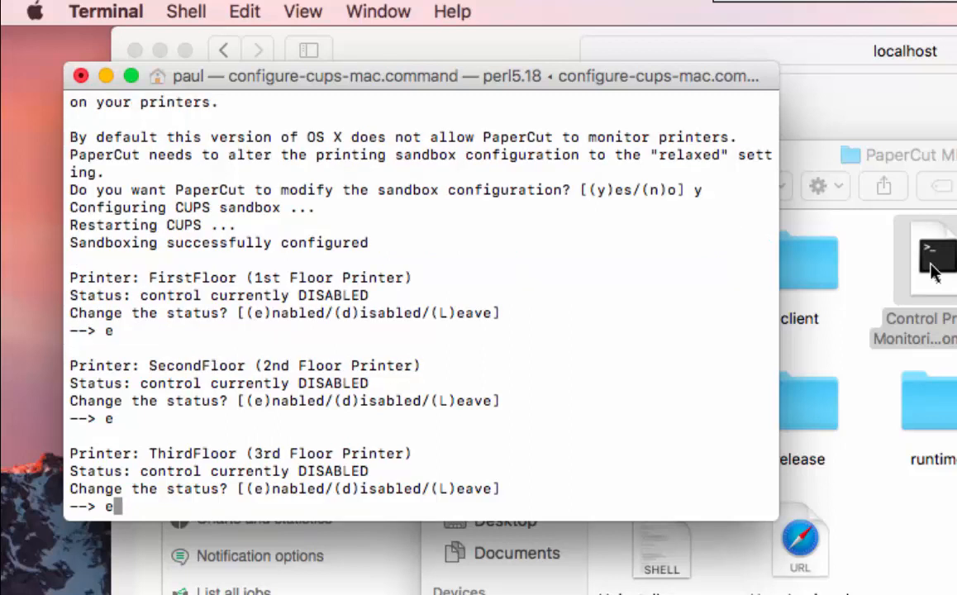
key(Return)
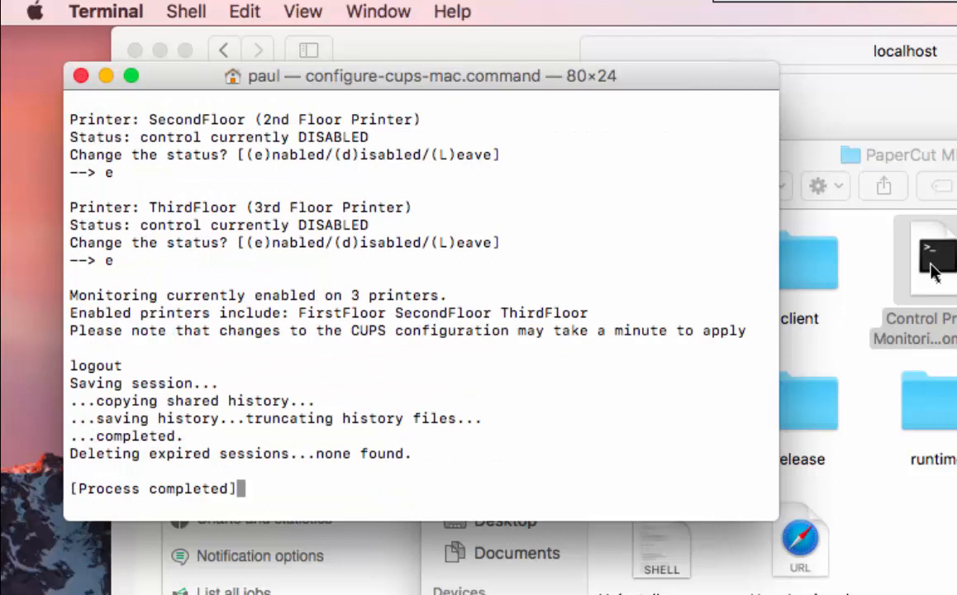
mouse_move(919, 289)
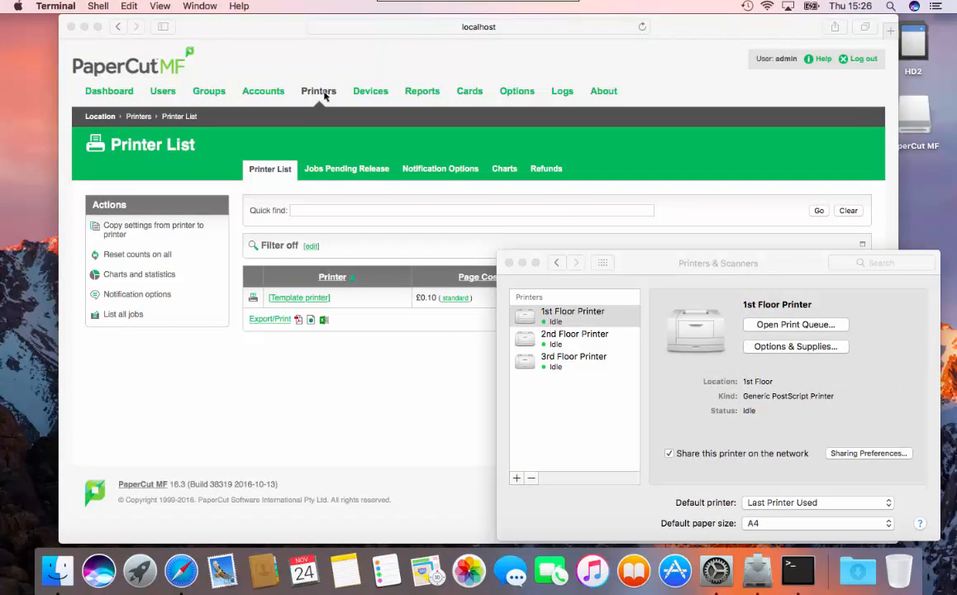
mouse_move(545, 75)
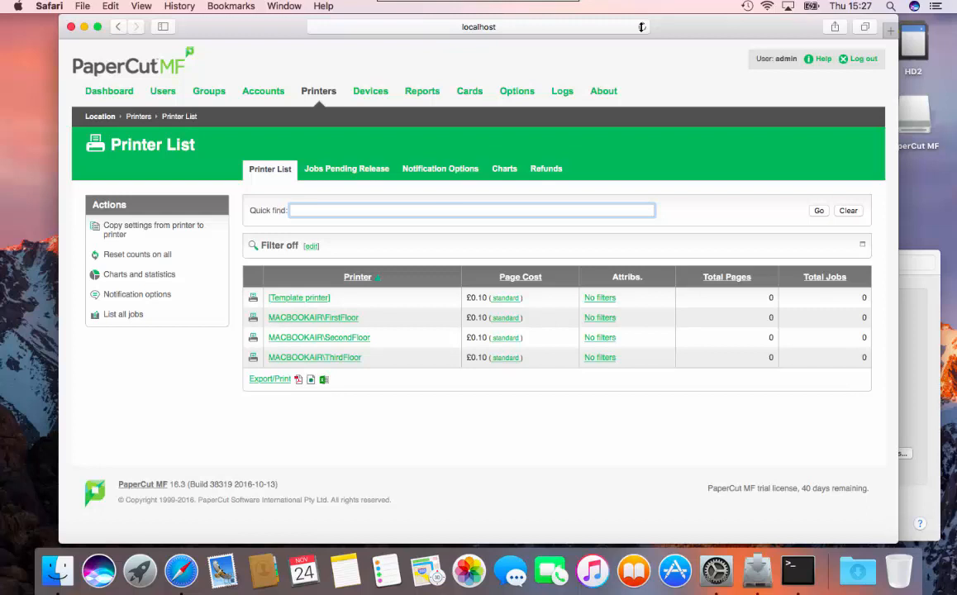
- Reload the Printer List to show the FirstFloor, SecondFloor and ThirdFloor printers
click(472, 210)
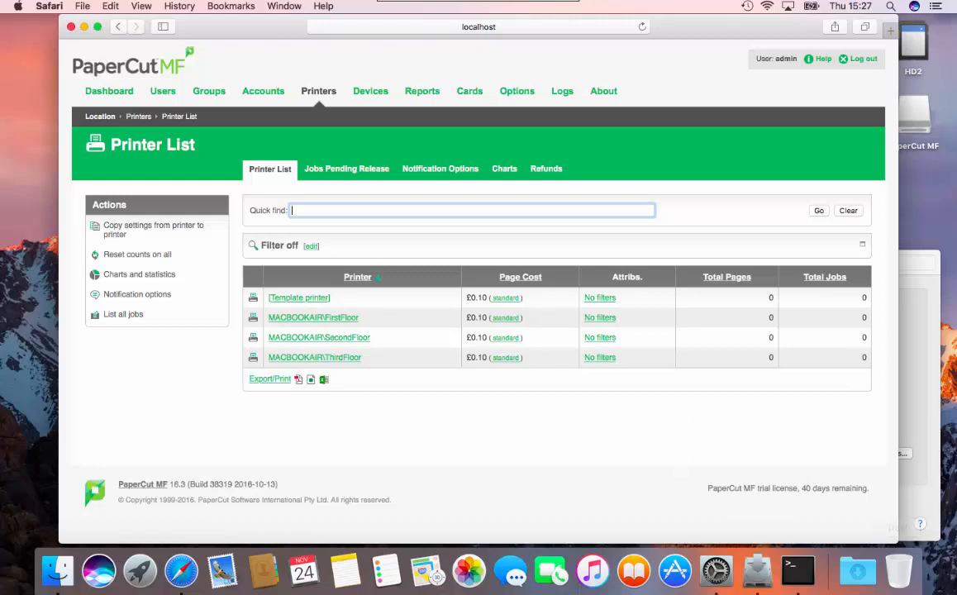